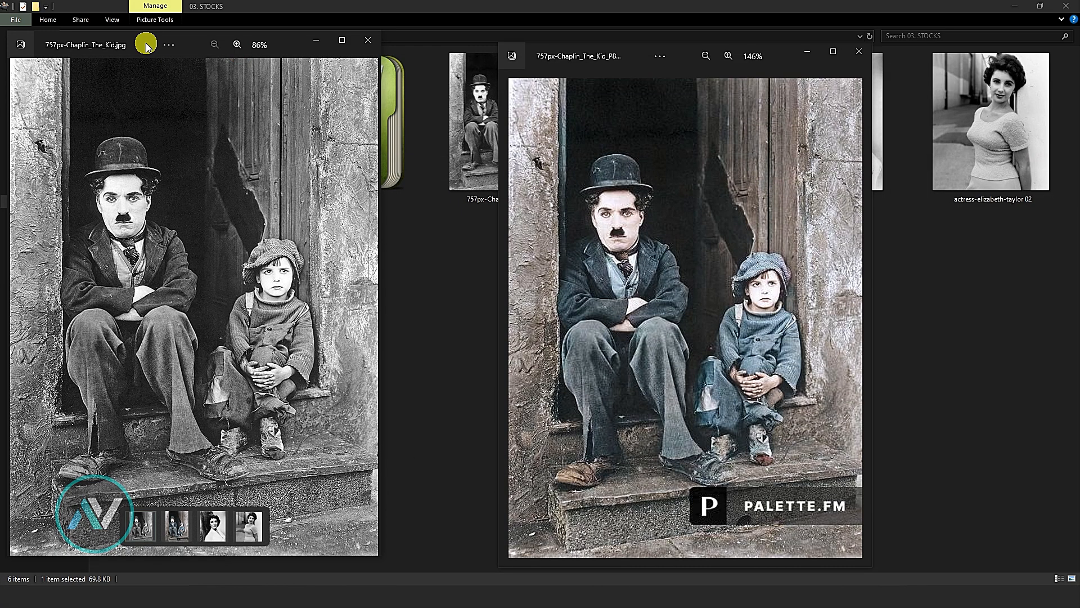
{"action": "mouse_move", "coordinate": [640, 66]}
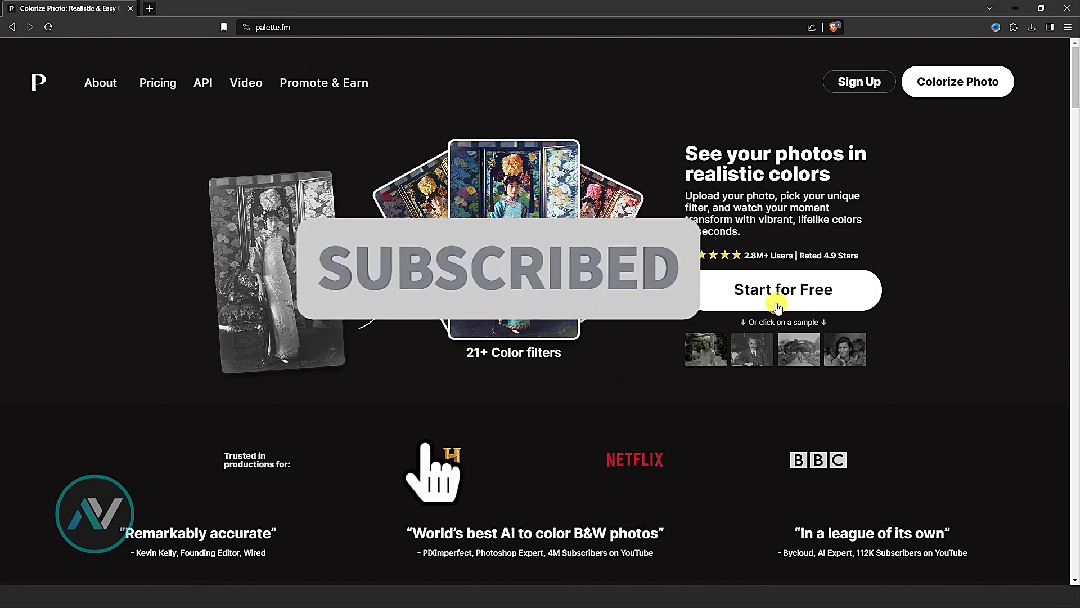
Start for free and upload the black-and-white actress portrait for colorizing
{"action": "left_click", "coordinate": [783, 289]}
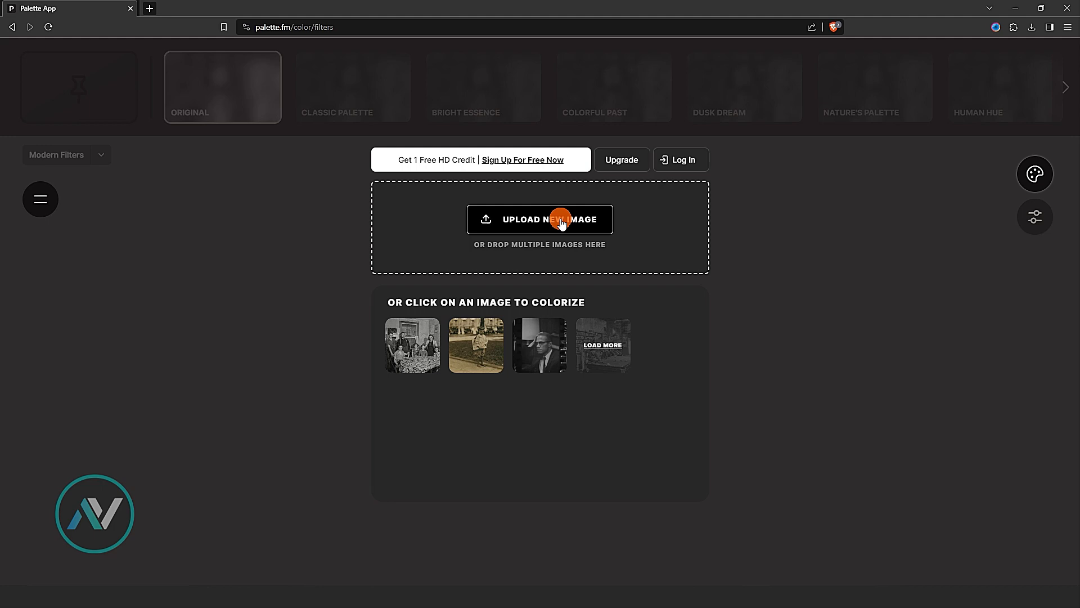
{"action": "left_click", "coordinate": [539, 220]}
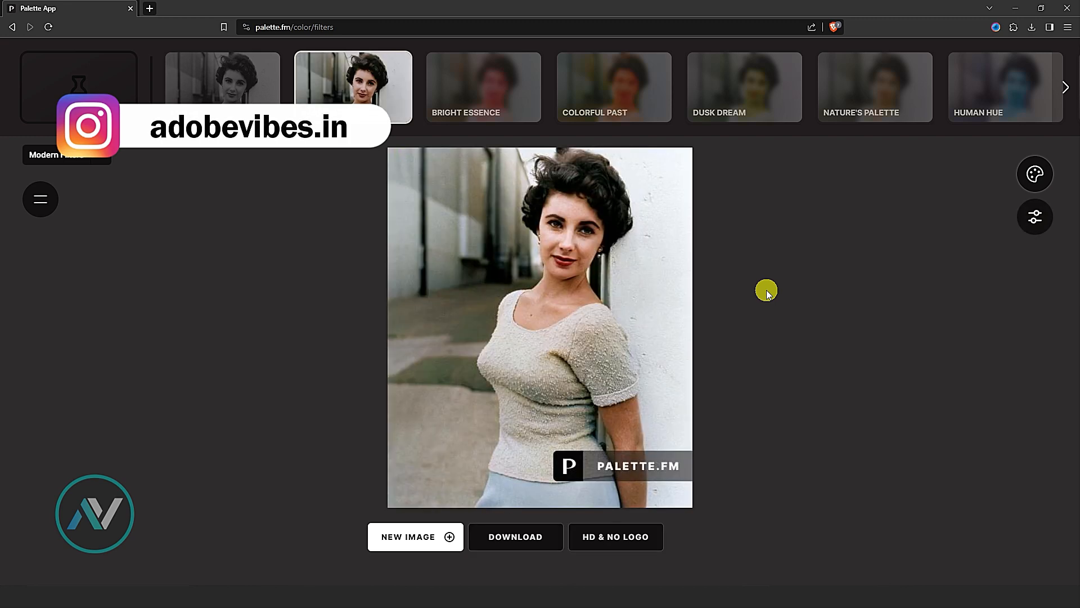
Try Bright Essence and Authentic Rustic, settle on Nostalgia Pop, and download the colorized portrait
{"action": "left_click", "coordinate": [482, 87]}
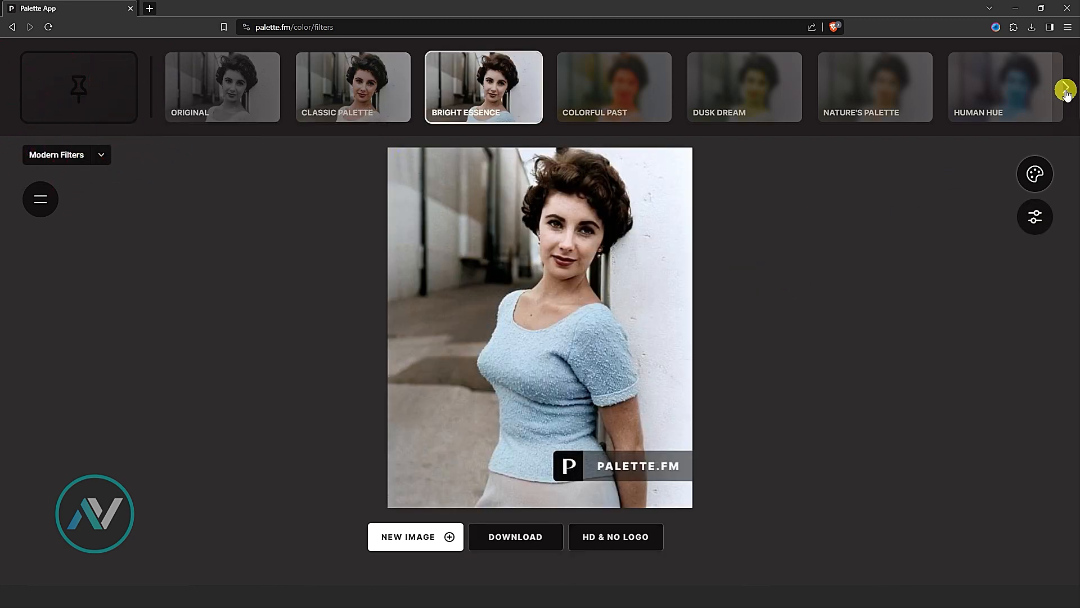
{"action": "left_click", "coordinate": [1064, 91]}
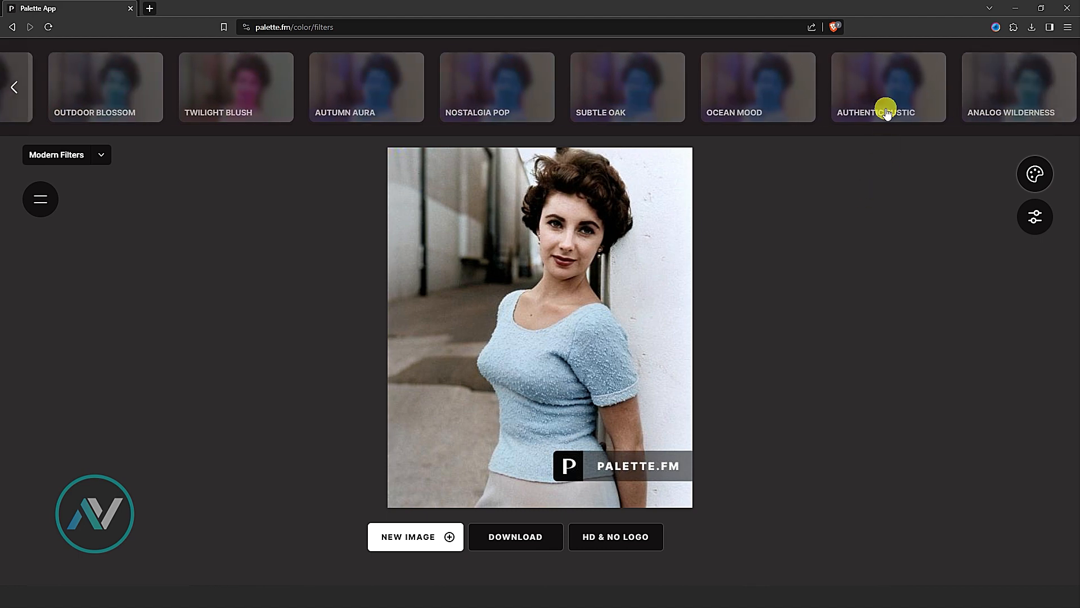
{"action": "left_click", "coordinate": [888, 87]}
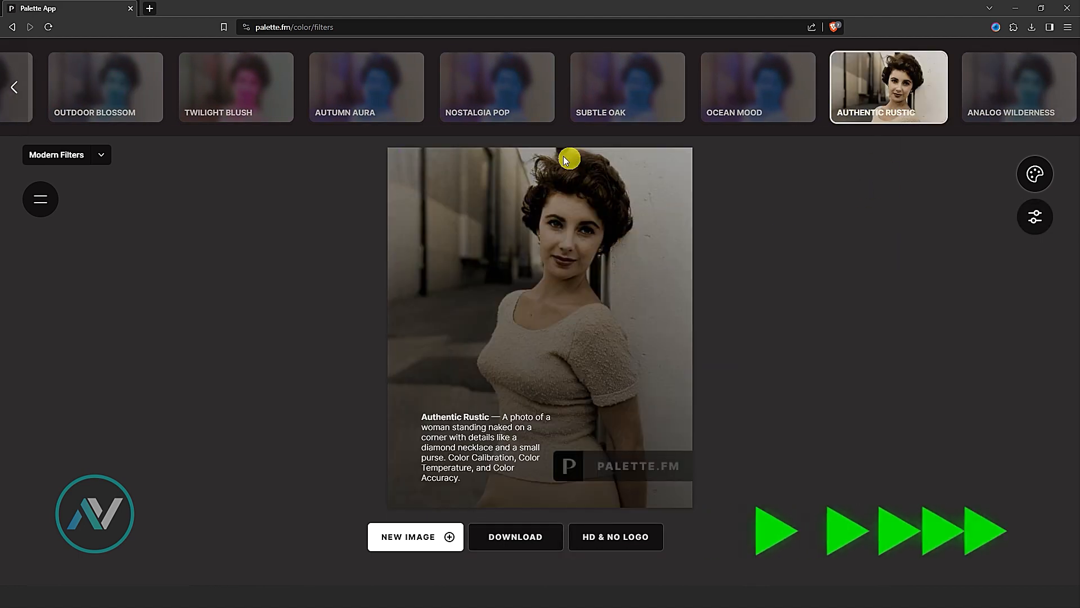
{"action": "left_click", "coordinate": [496, 86]}
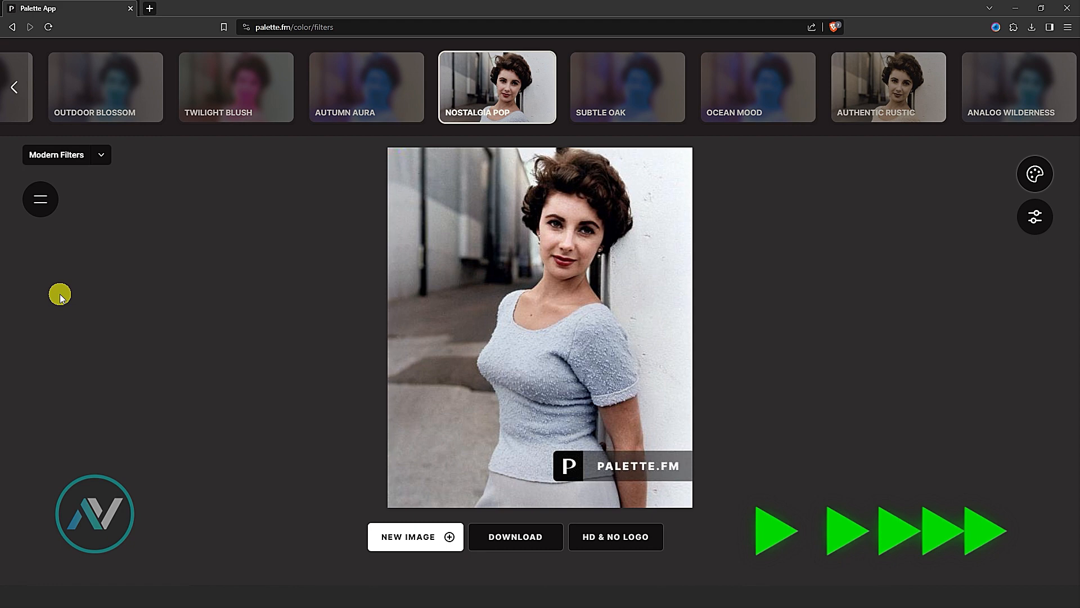
{"action": "left_click", "coordinate": [66, 154]}
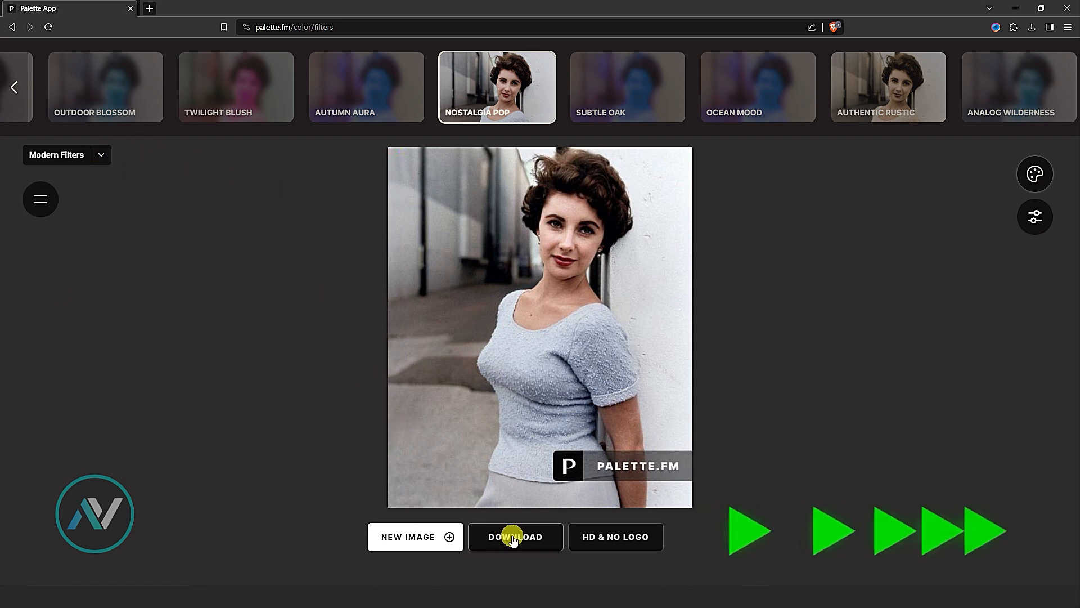
{"action": "left_click", "coordinate": [515, 536]}
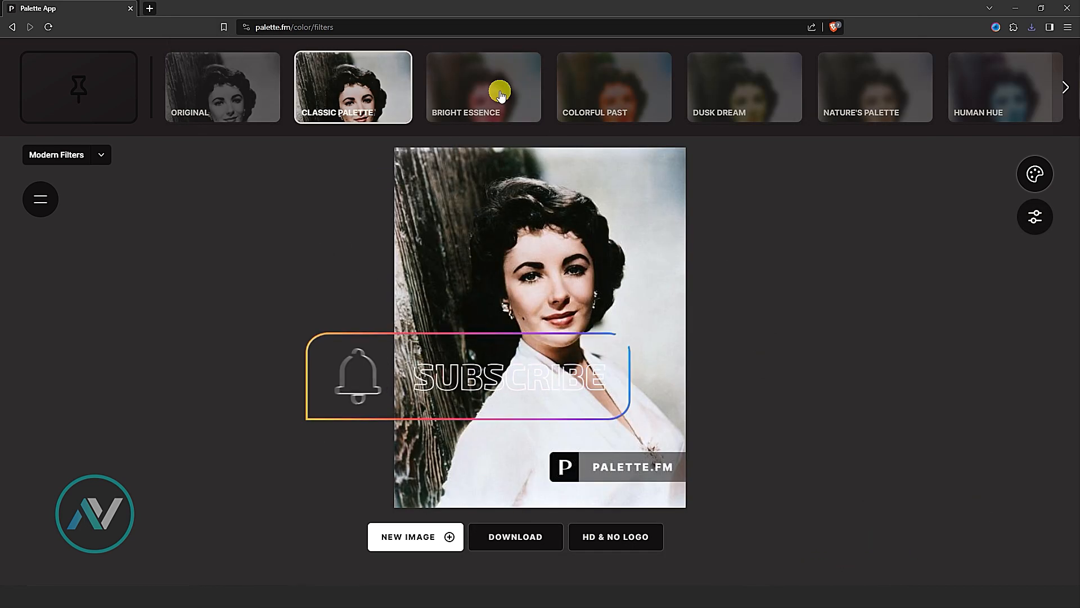
Apply the Colorful Past filter to the second portrait, which brings up an upgrade prompt
{"action": "left_click", "coordinate": [614, 87]}
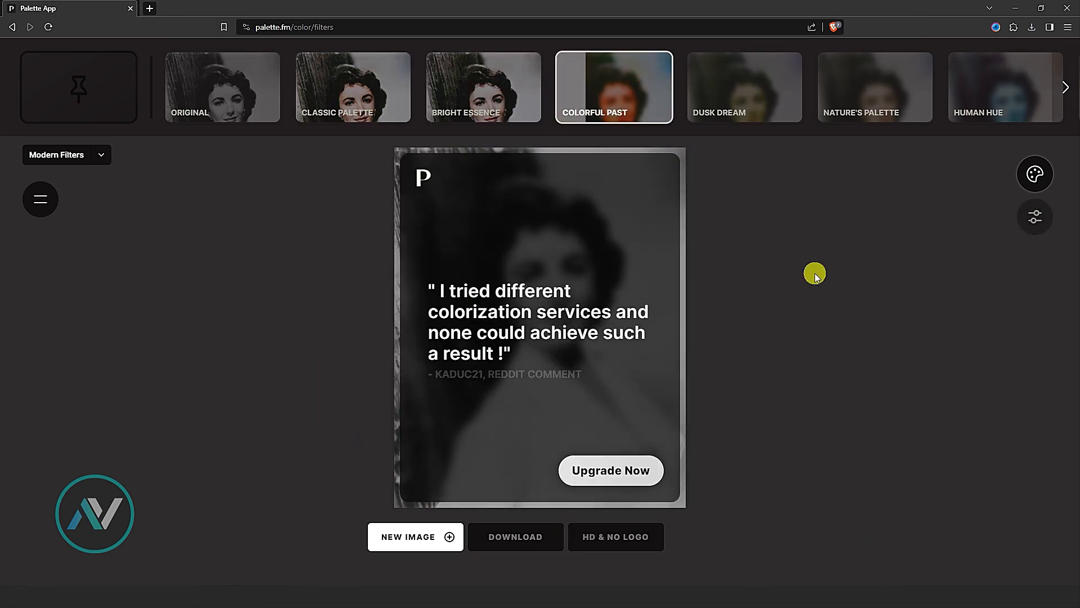